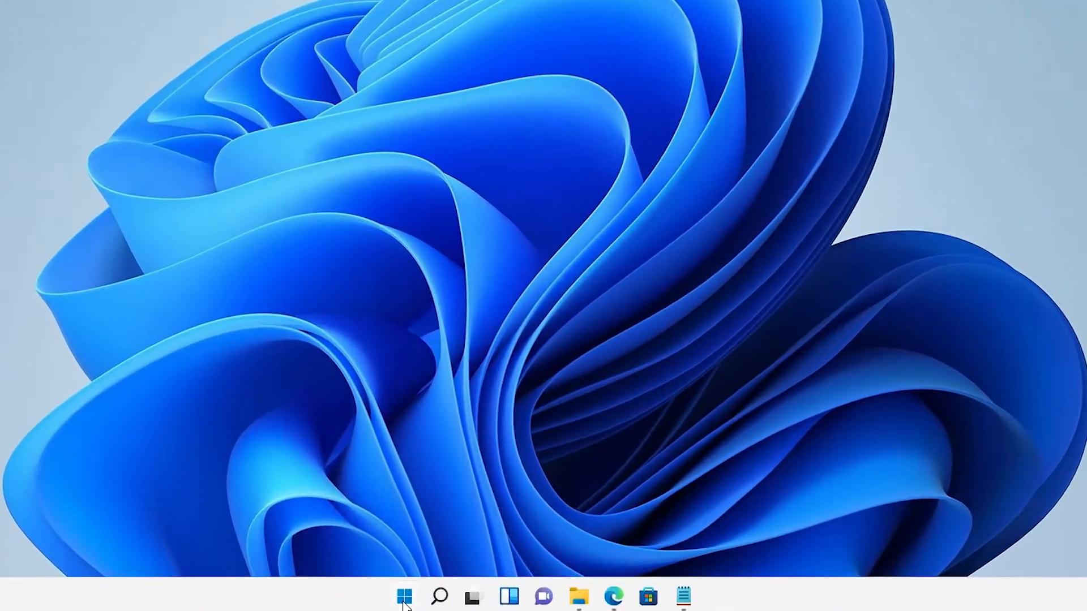
Search Start for 'cho' and bring up the actions menu on the Google Chrome result.
type("cho")
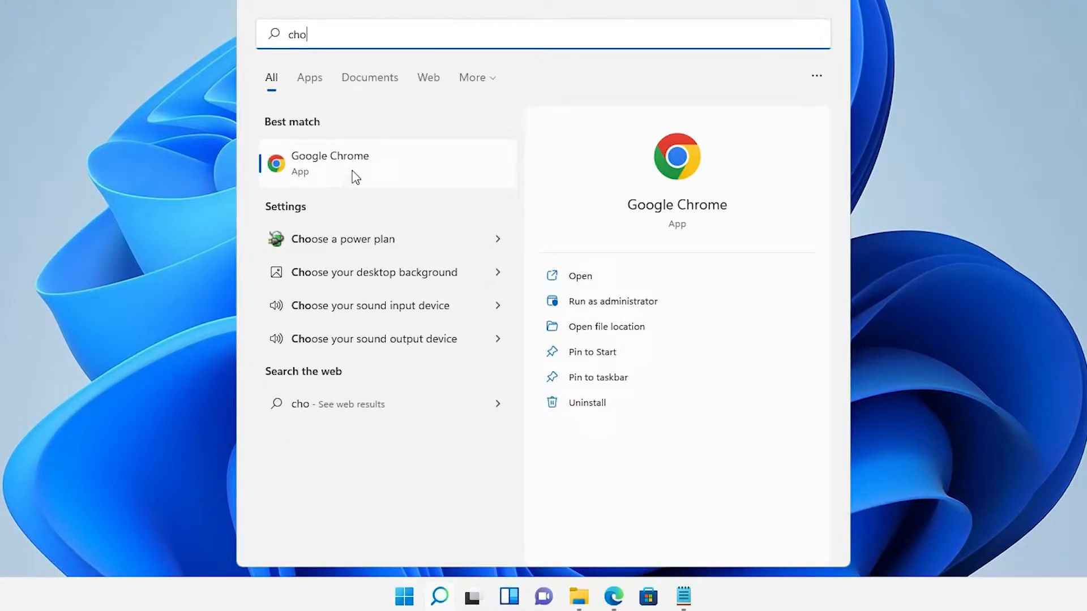
right_click(353, 163)
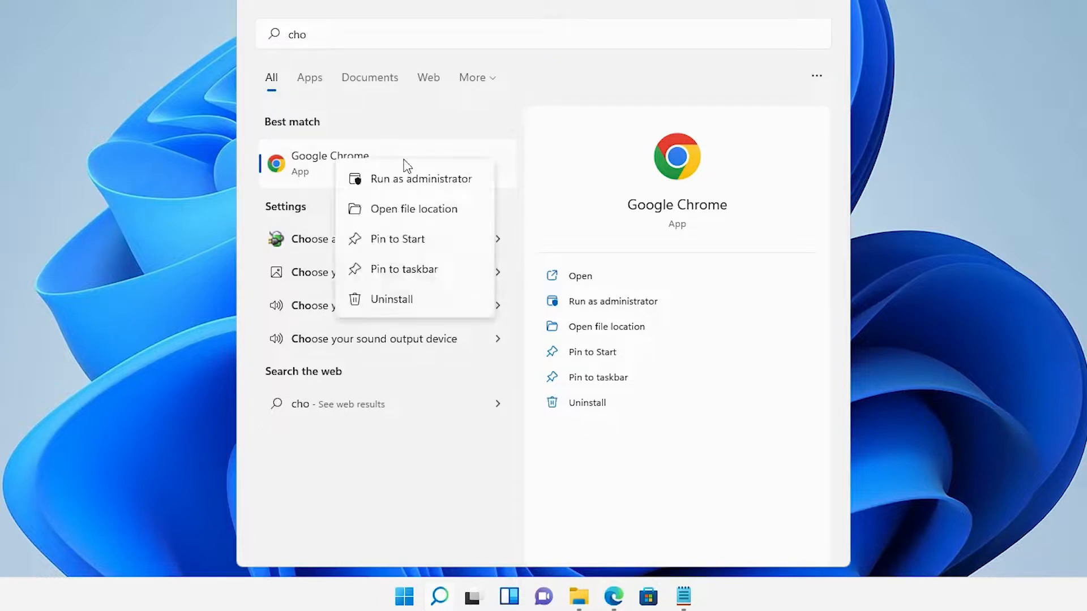
Open Chrome's file location, send its shortcut to the desktop, and close the Programs window.
left_click(414, 209)
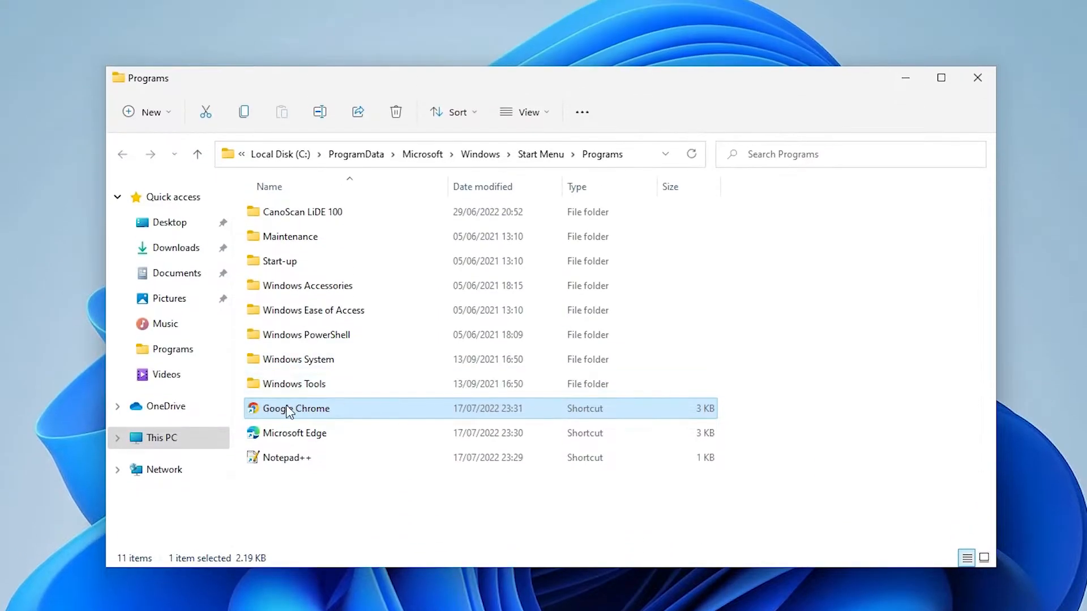
mouse_move(294, 417)
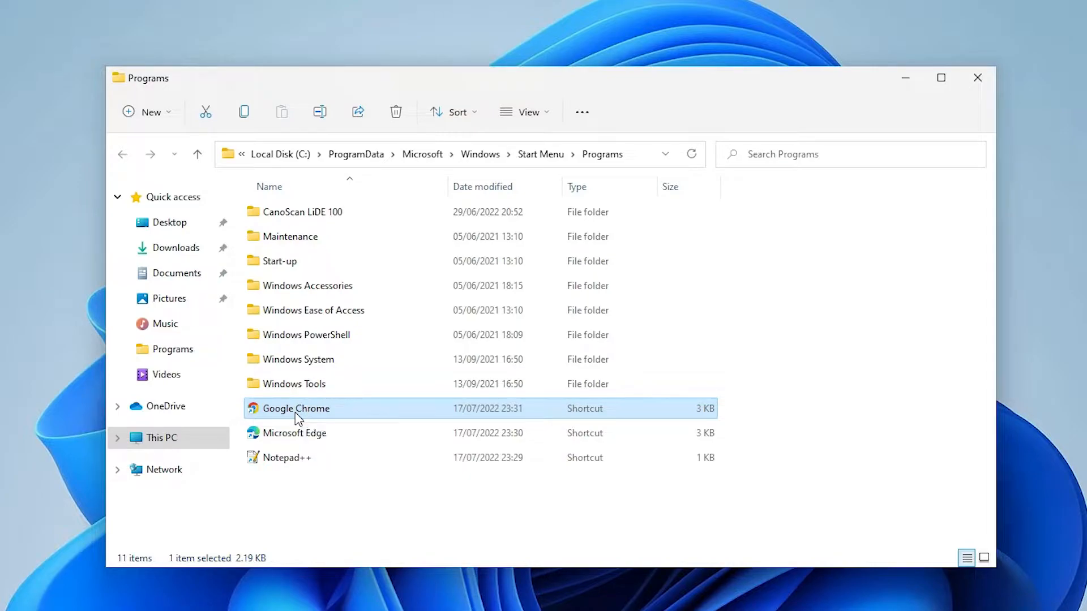
right_click(295, 409)
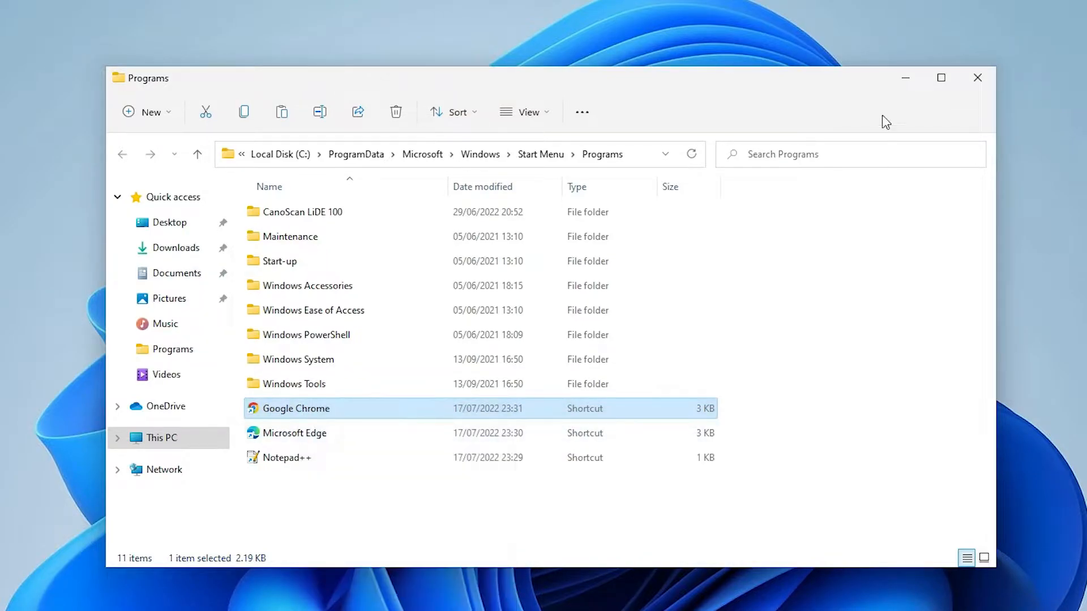
left_click(977, 77)
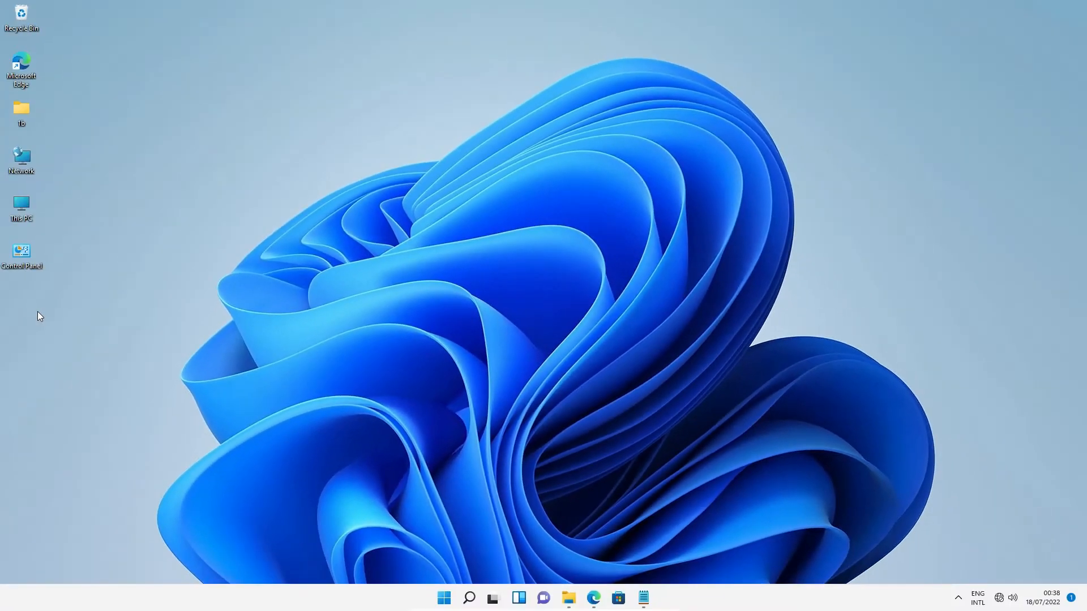
Refresh the desktop so the new Google Chrome shortcut icon appears.
right_click(39, 315)
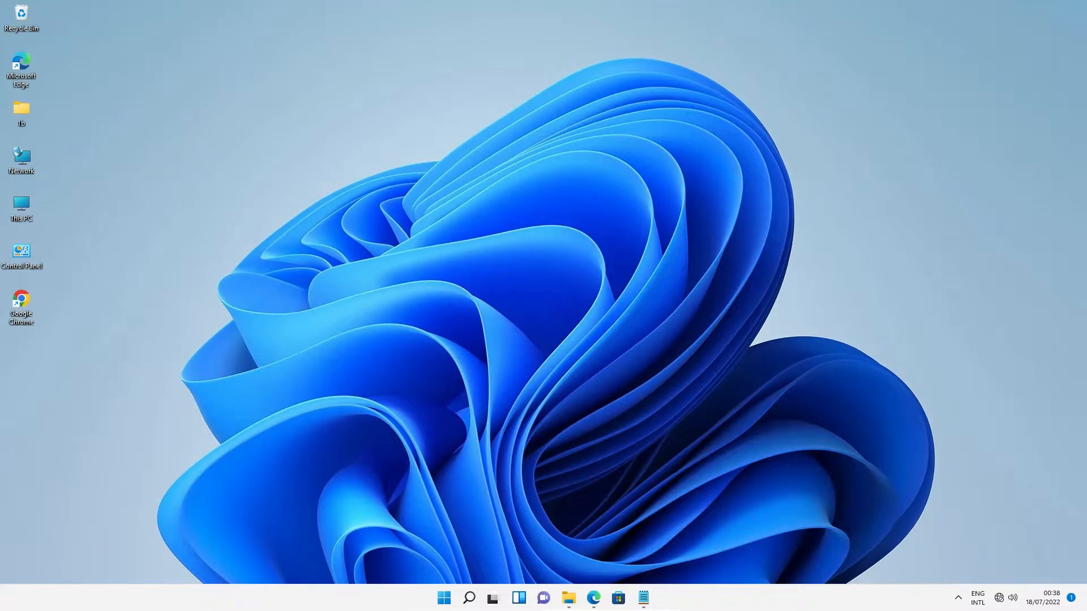
mouse_move(555, 369)
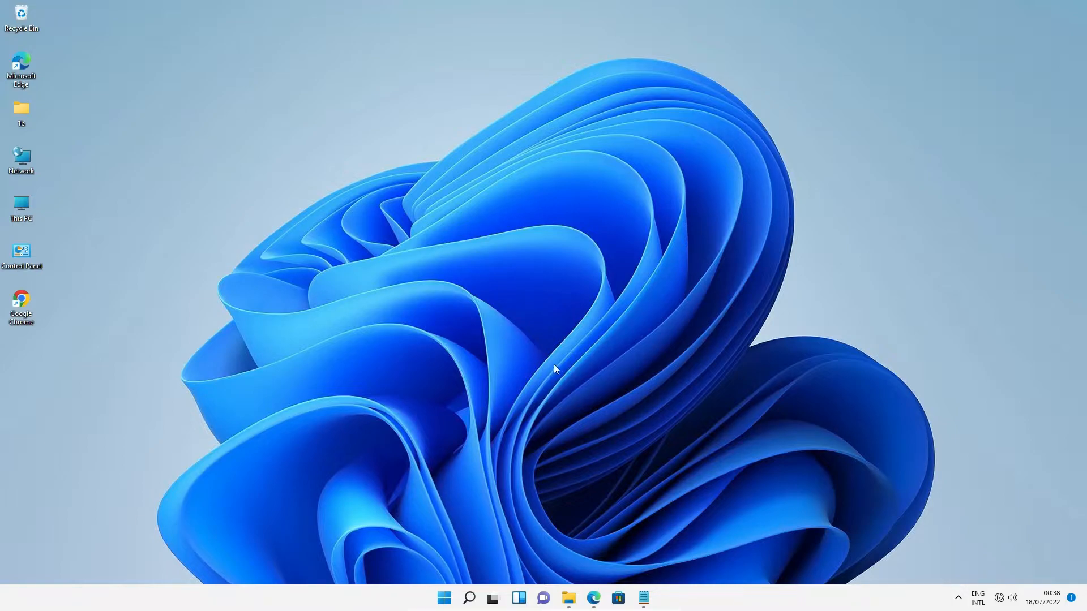
mouse_move(442, 598)
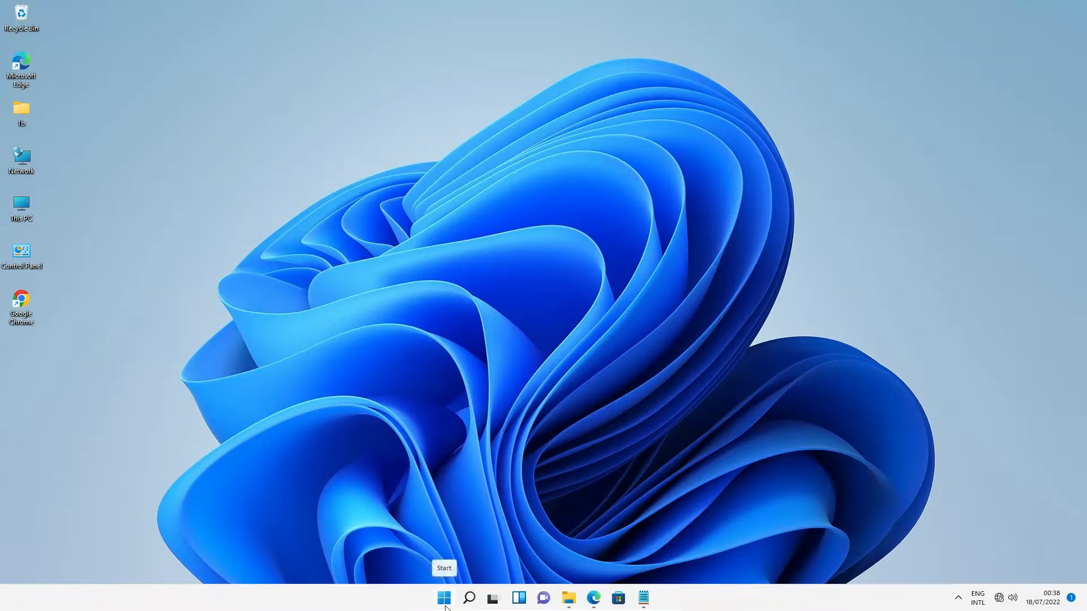
Search Start for 'command Prompt' and run it as administrator, approving the UAC prompt.
left_click(443, 598)
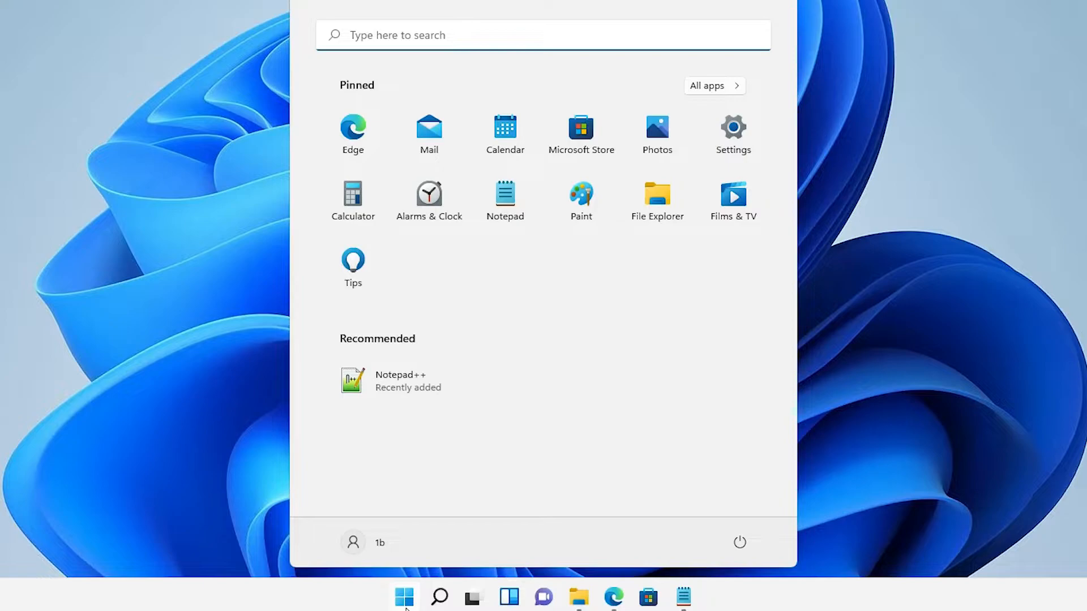
type("command Prompt")
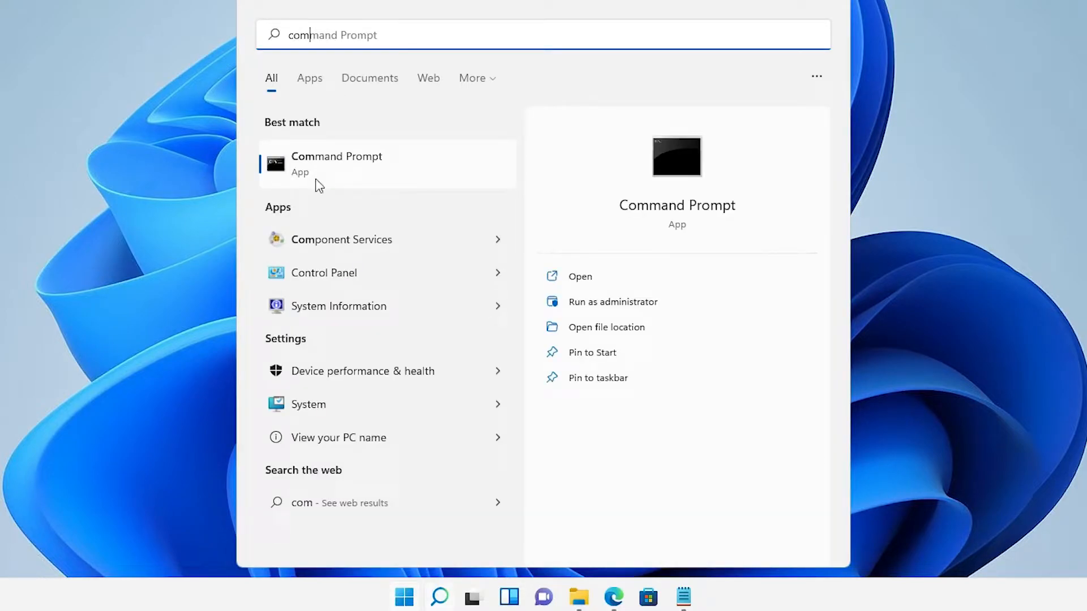
mouse_move(330, 170)
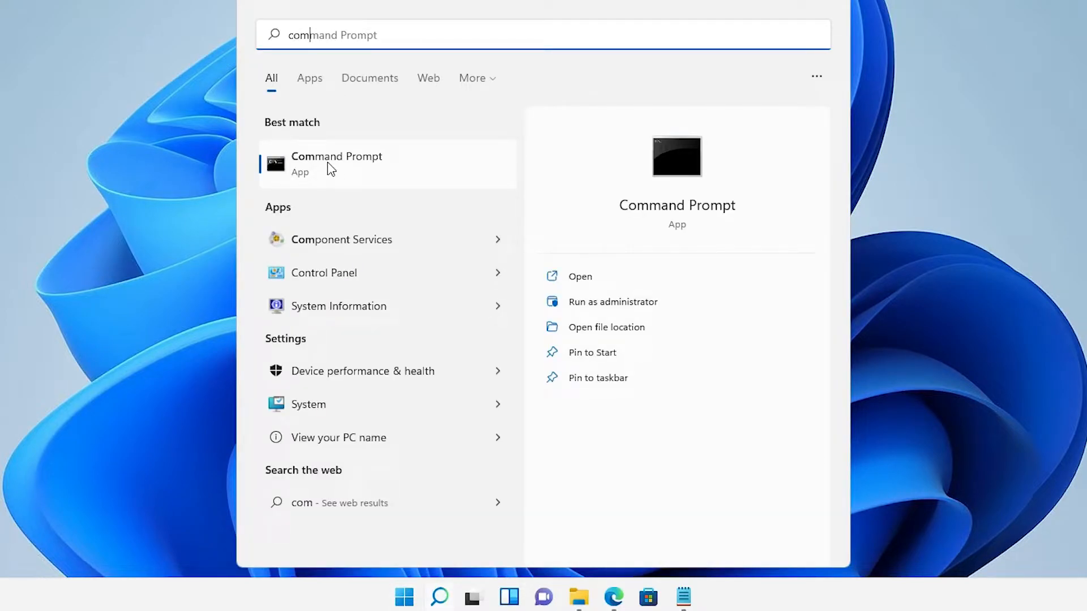
right_click(337, 164)
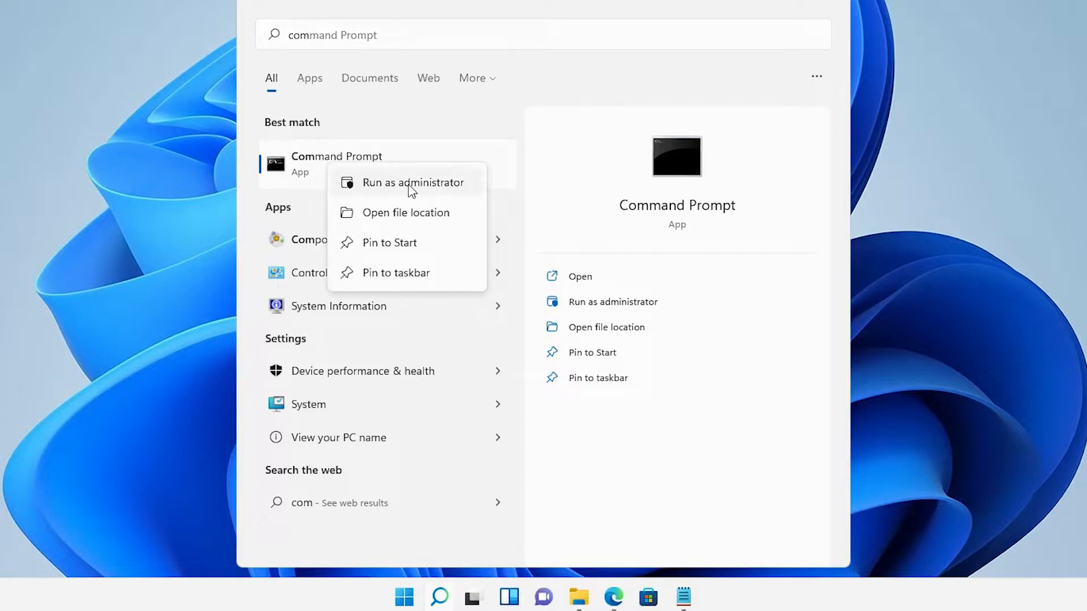
mouse_move(441, 193)
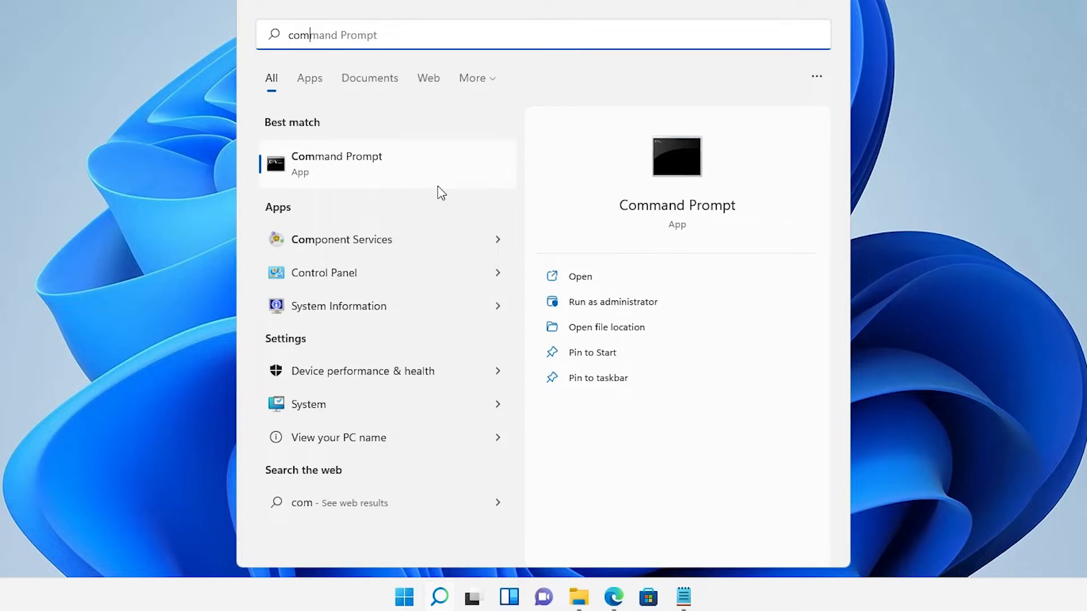
left_click(613, 301)
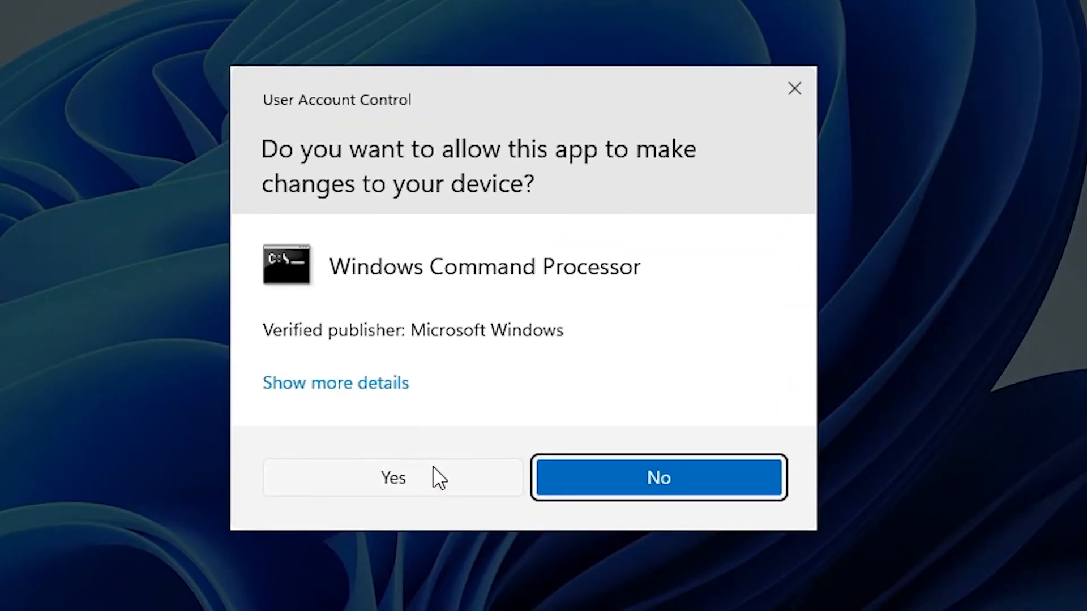
left_click(393, 477)
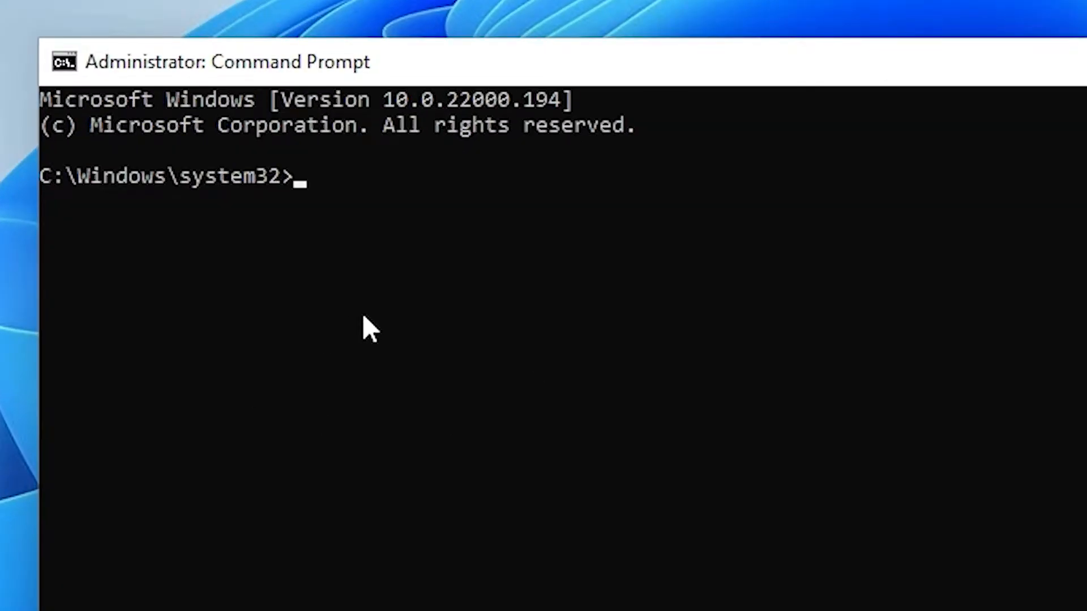
mouse_move(367, 354)
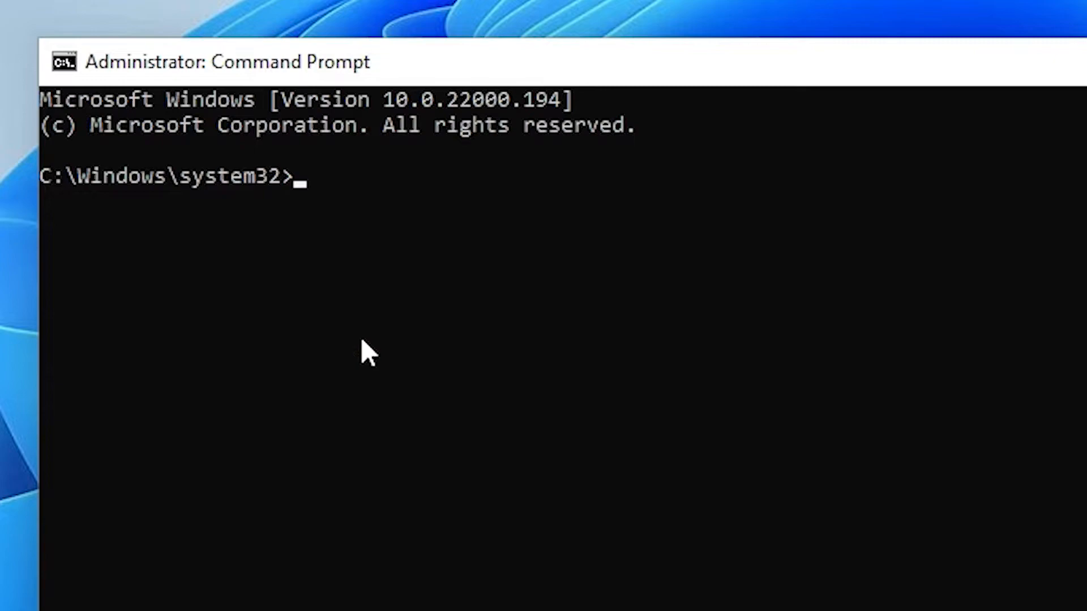
Run 'explorer shell:AppsFolder' to open the Applications folder of all installed apps.
type("explorer shell:AppsFolder")
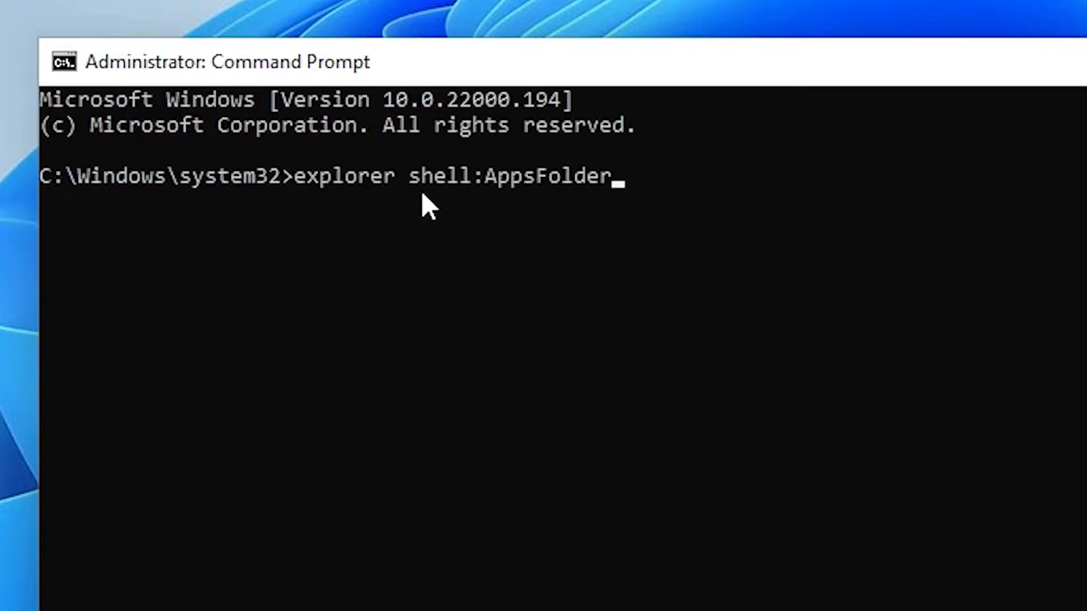
mouse_move(512, 201)
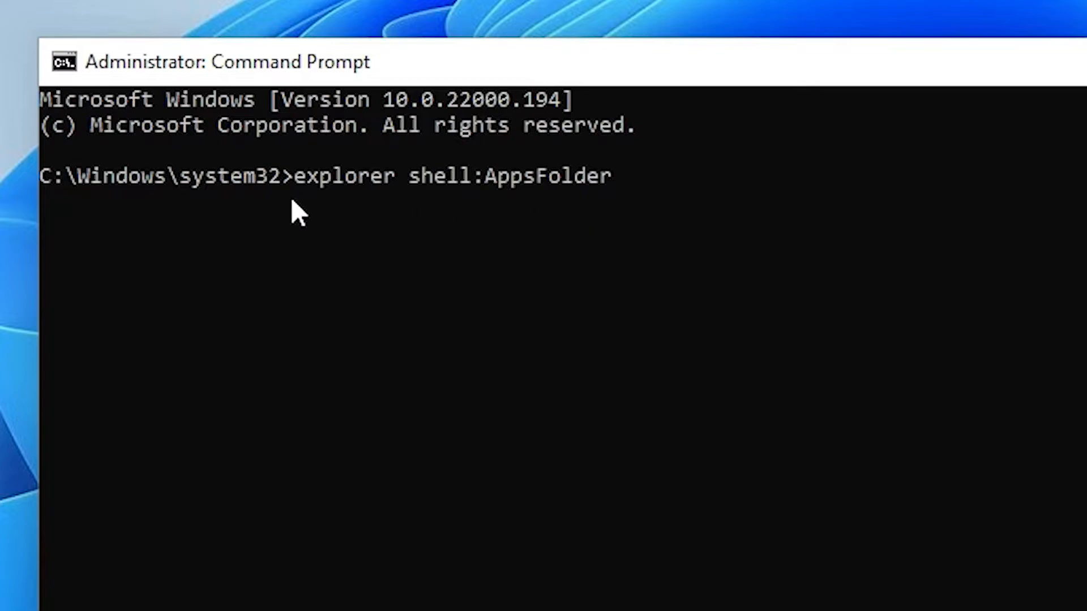
mouse_move(502, 201)
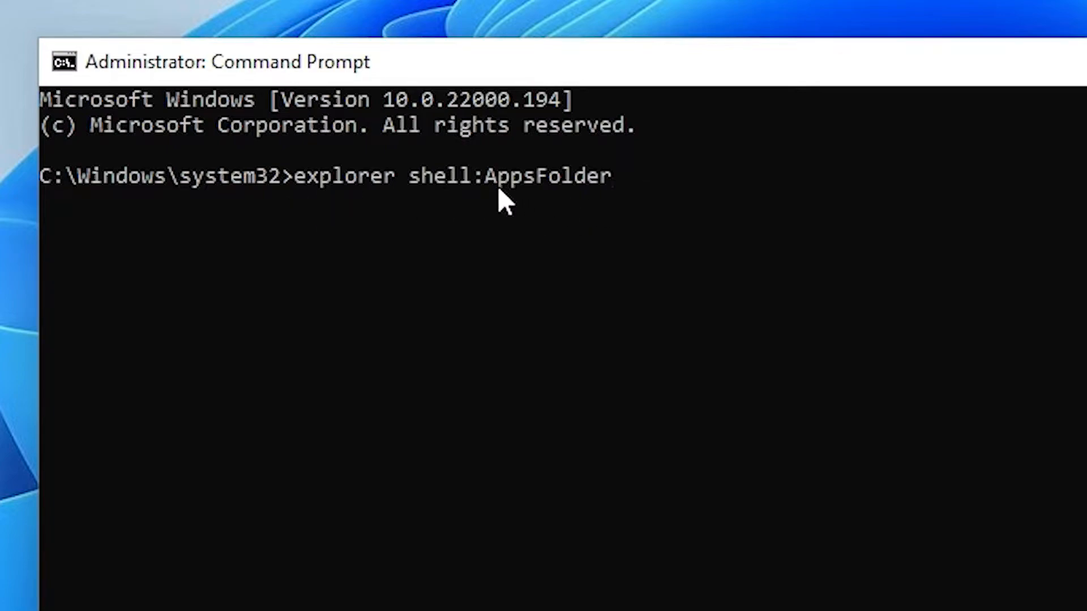
mouse_move(609, 208)
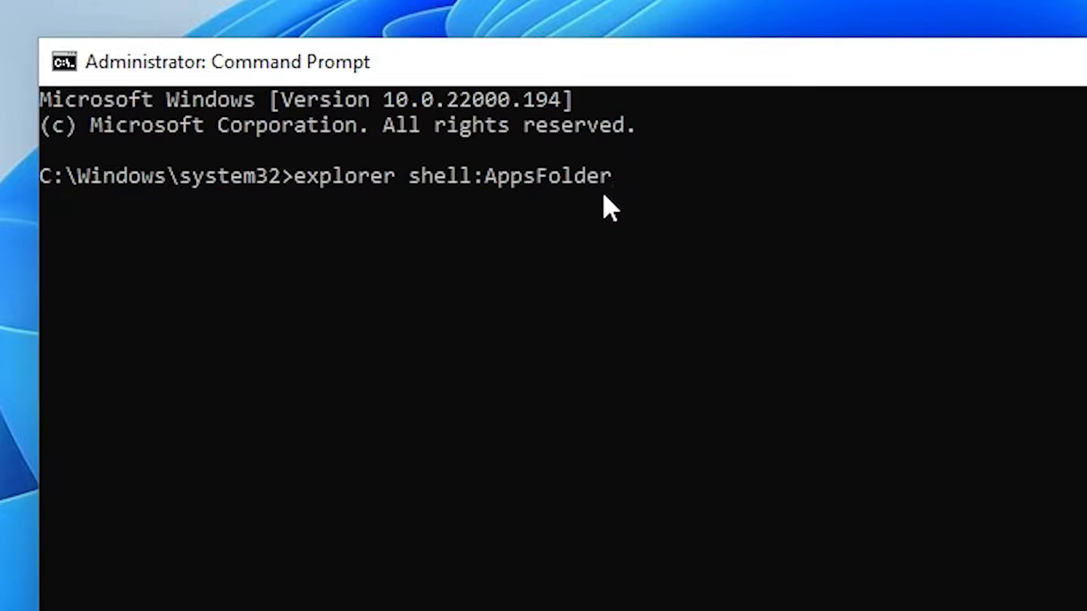
key("Return")
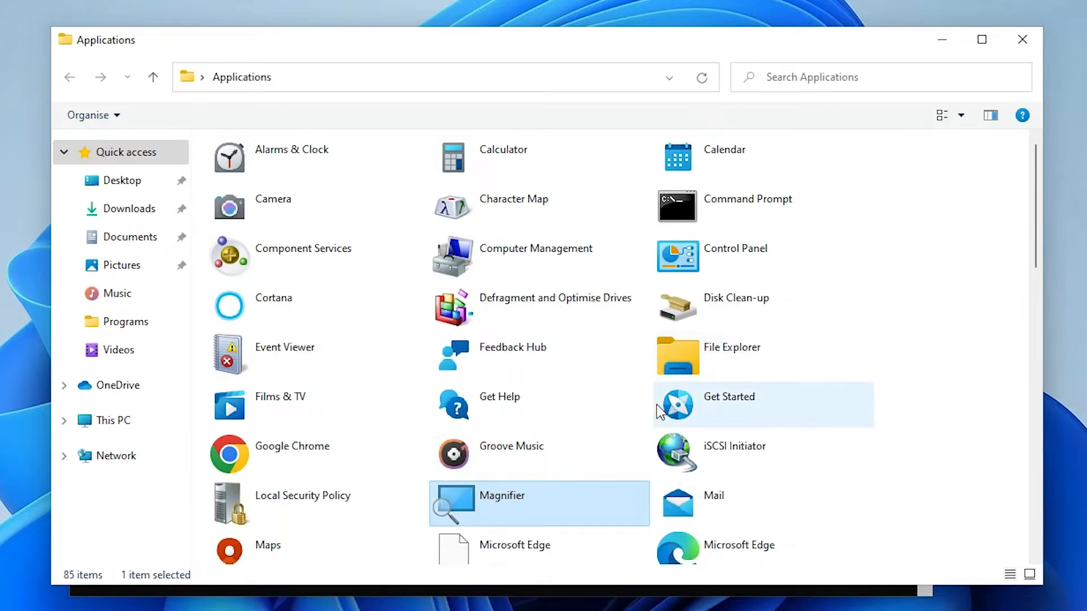
Scroll the Applications list to bring Microsoft News into view.
scroll("down", 3)
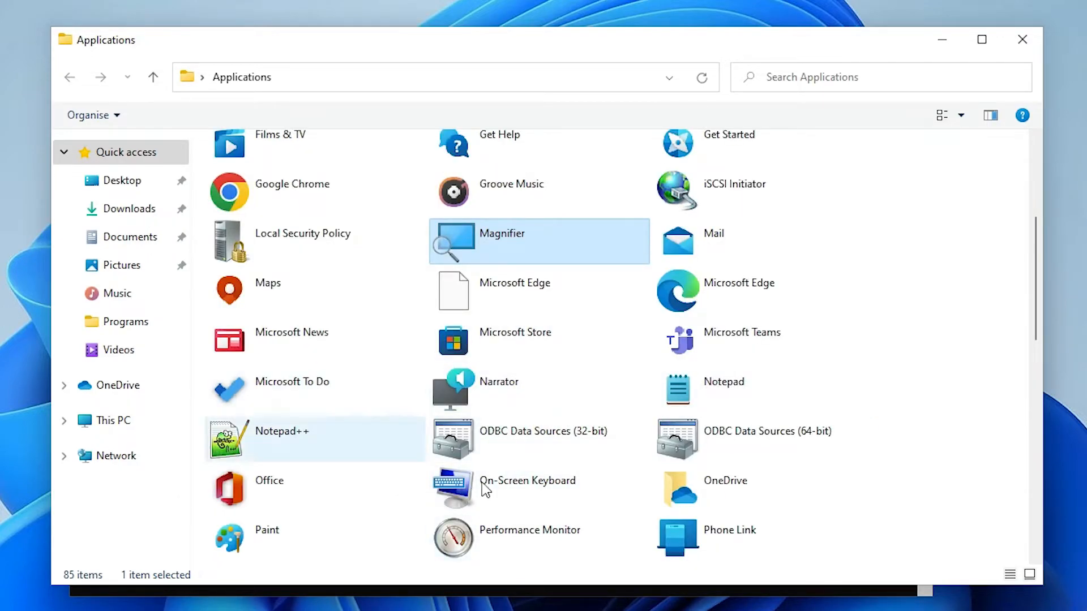
scroll("down", 3)
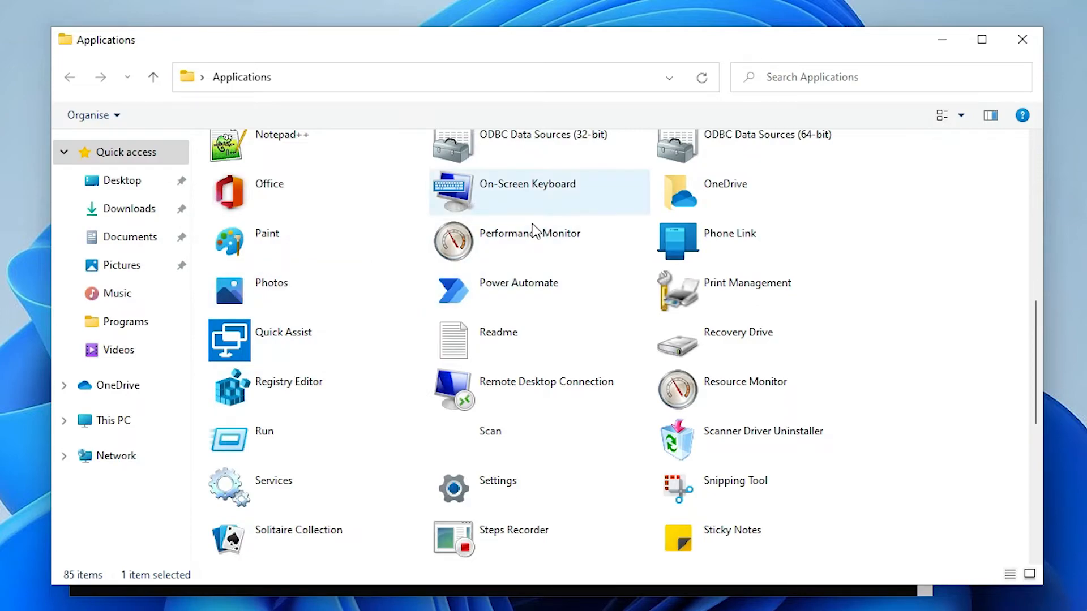
scroll("up", 3)
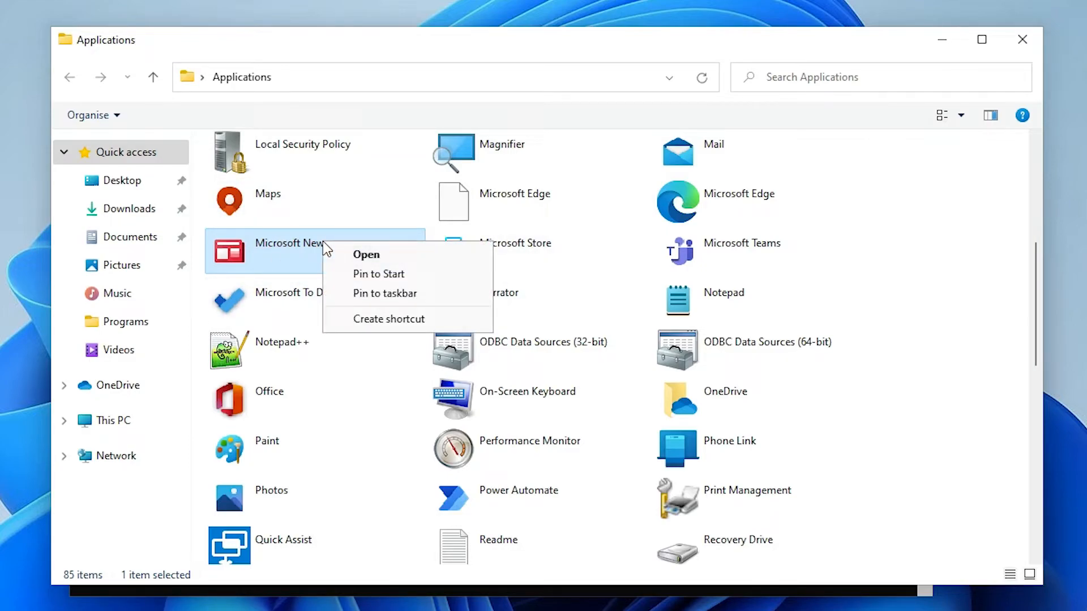
mouse_move(388, 319)
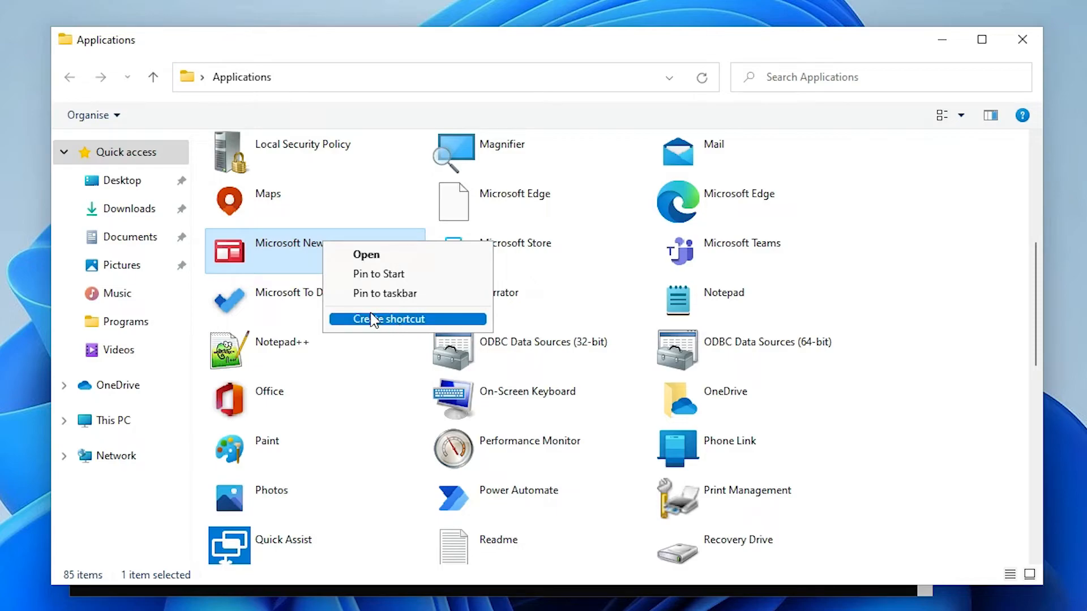
mouse_move(402, 326)
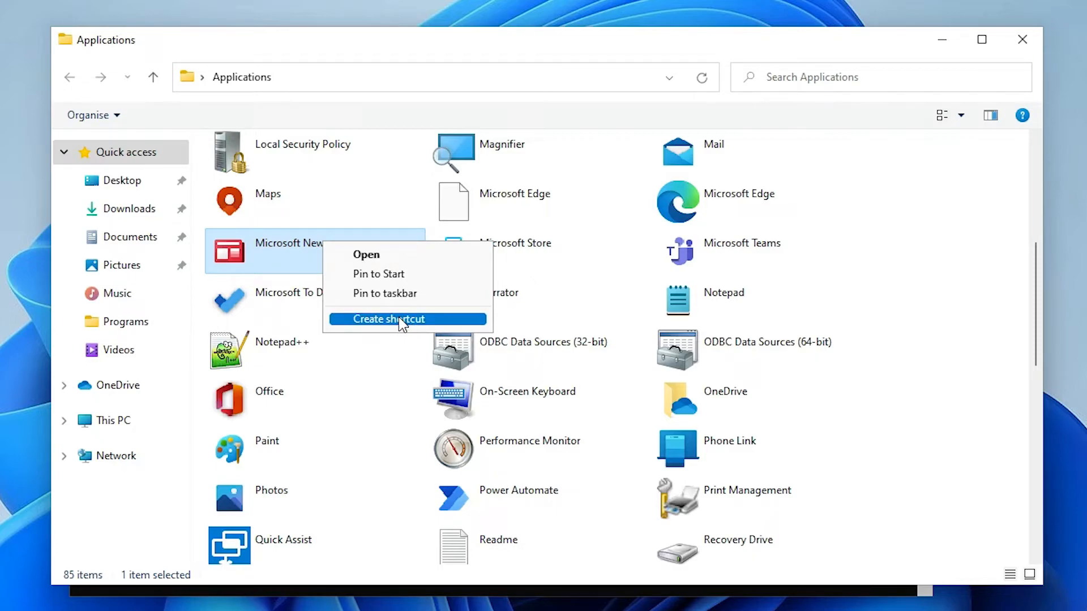
Create a Microsoft News shortcut and accept placing it on the desktop.
left_click(391, 319)
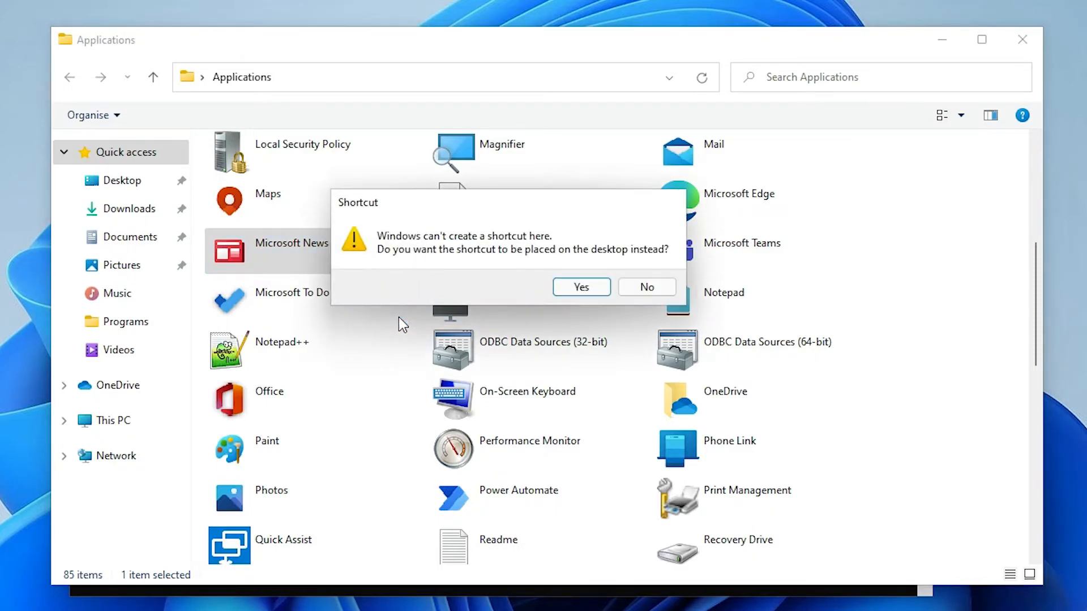
mouse_move(581, 286)
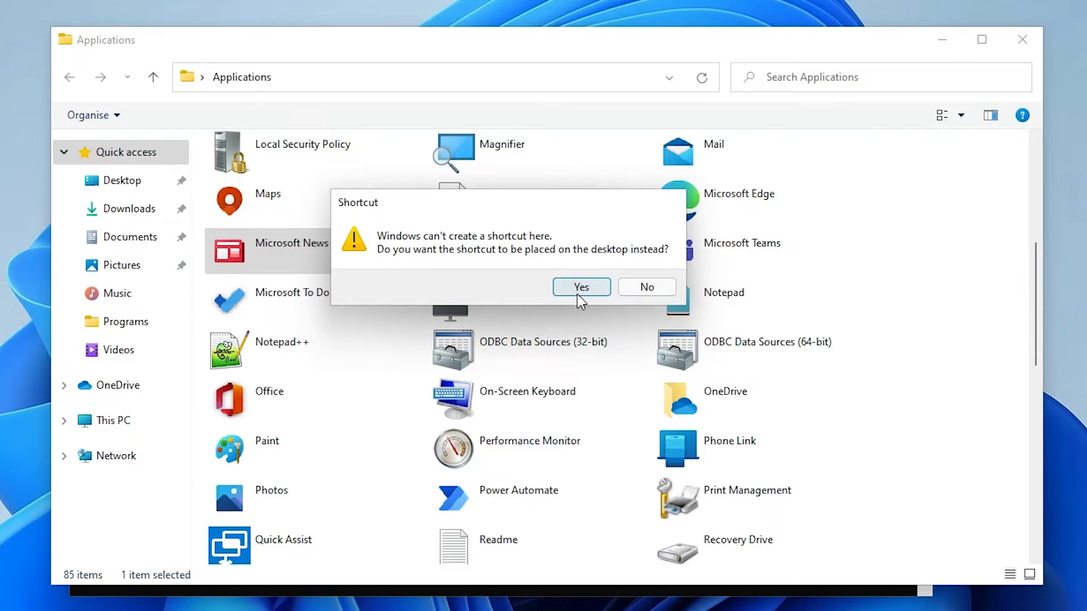
mouse_move(570, 283)
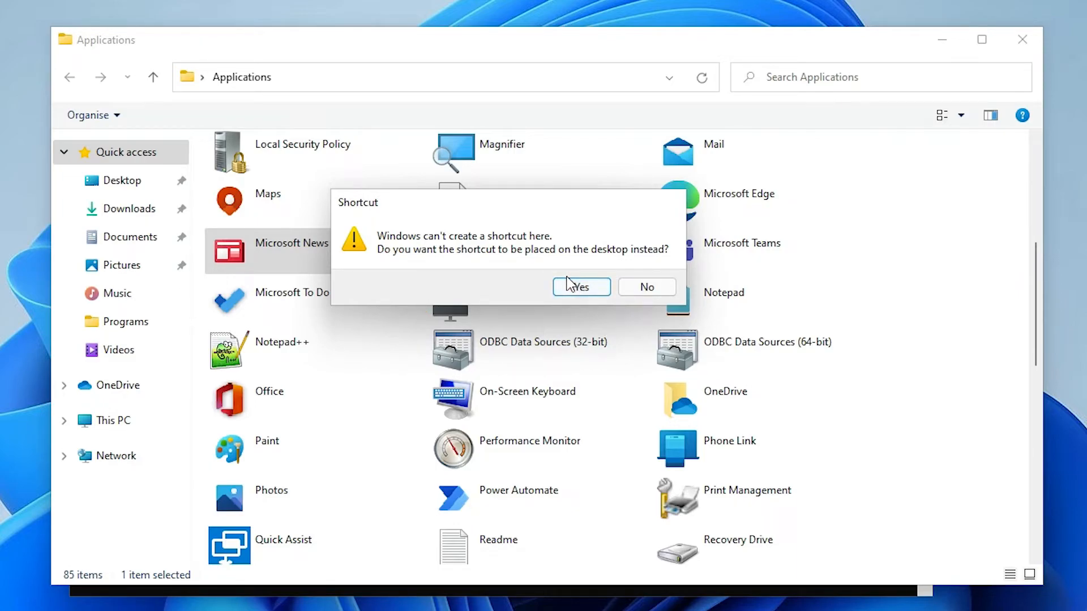
left_click(581, 286)
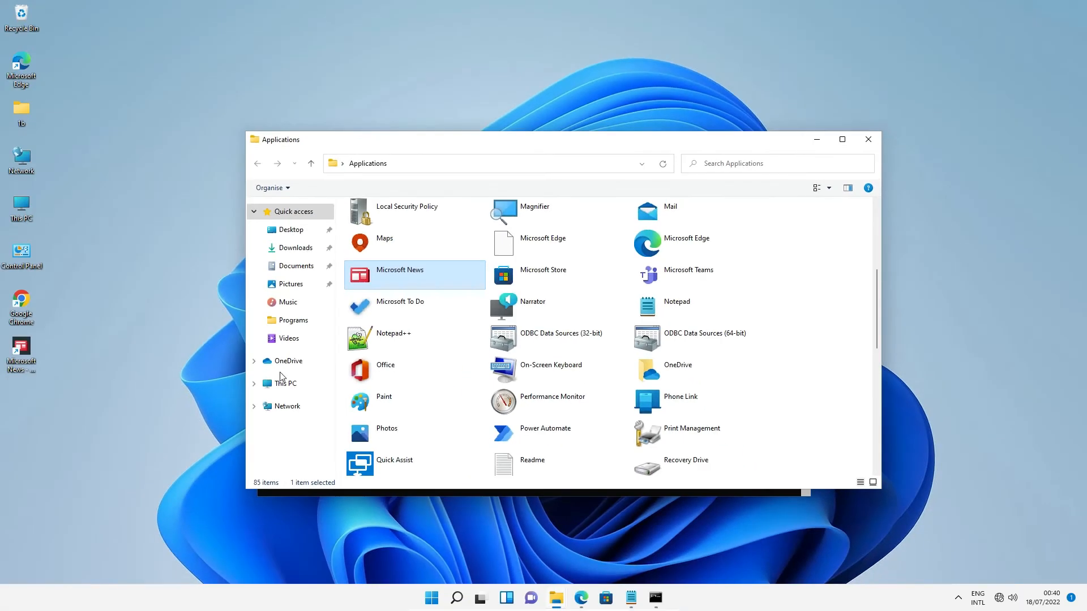